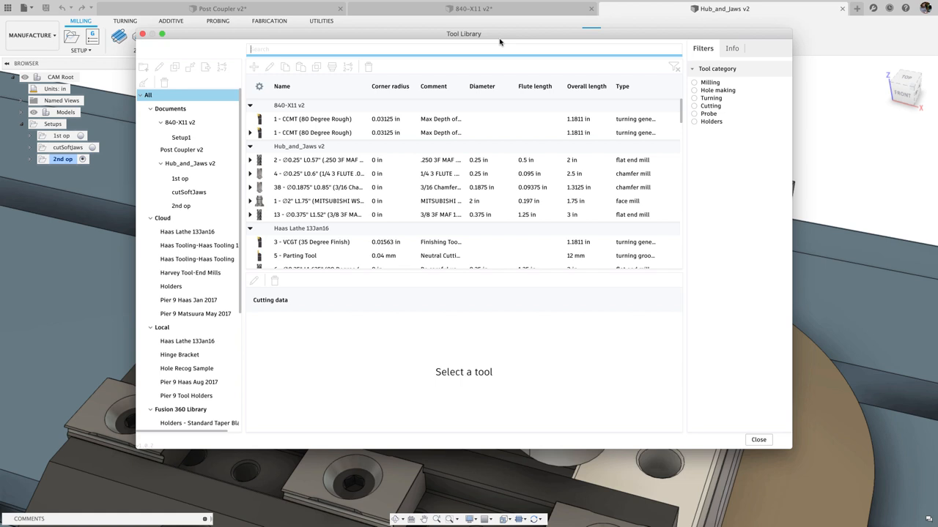
# In Haas Tooling, add Length below holder and Description columns; filter to flat end mills over 0.25 in
pyautogui.click(197, 258)
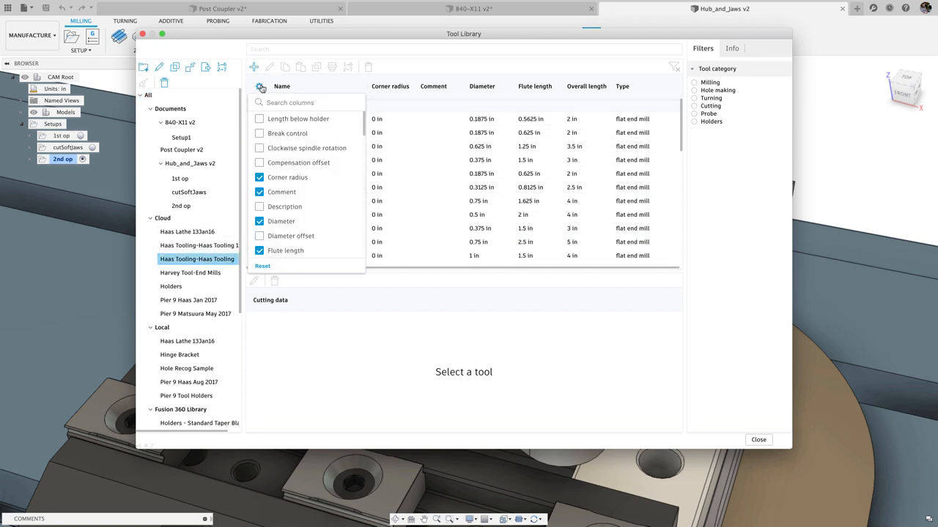
pyautogui.click(259, 119)
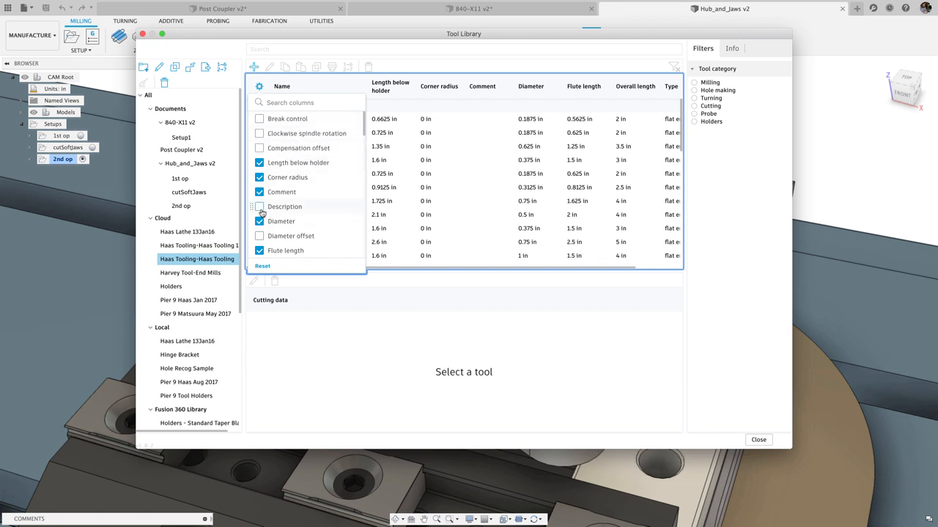
pyautogui.click(258, 207)
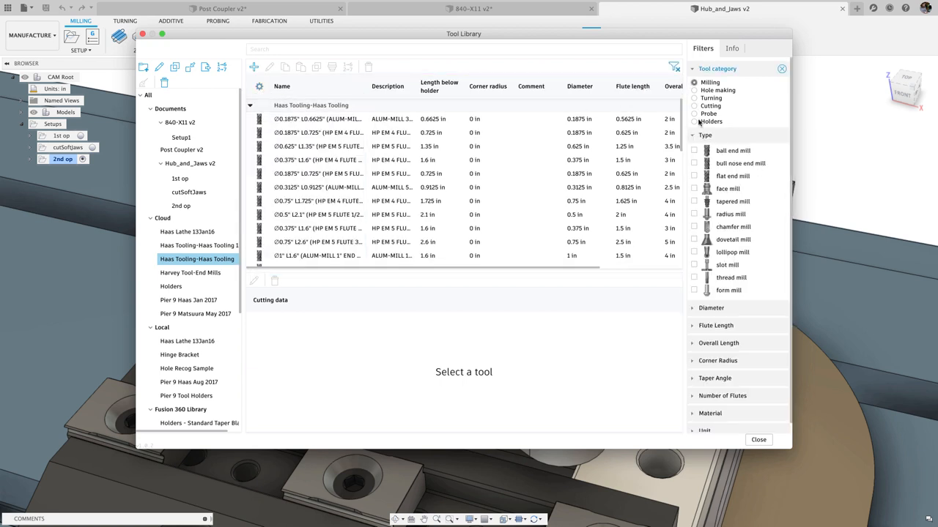
pyautogui.click(694, 175)
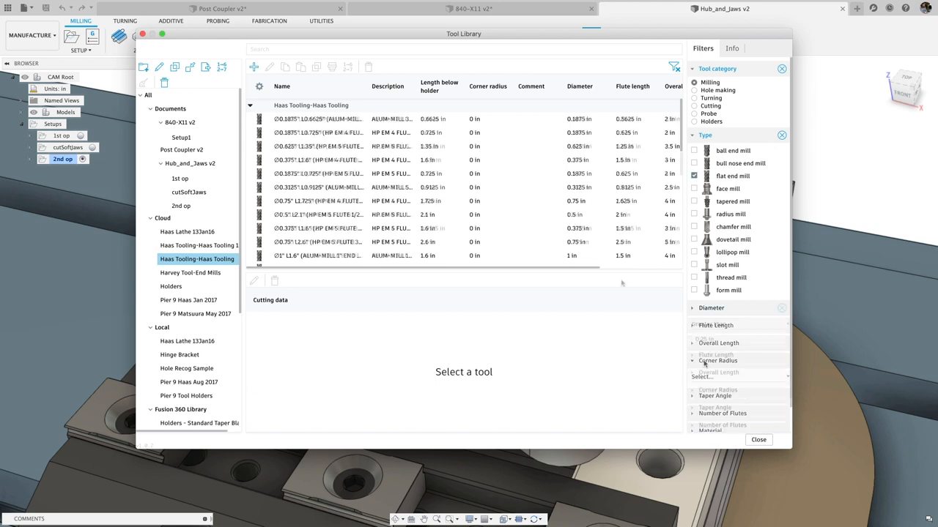
pyautogui.click(710, 307)
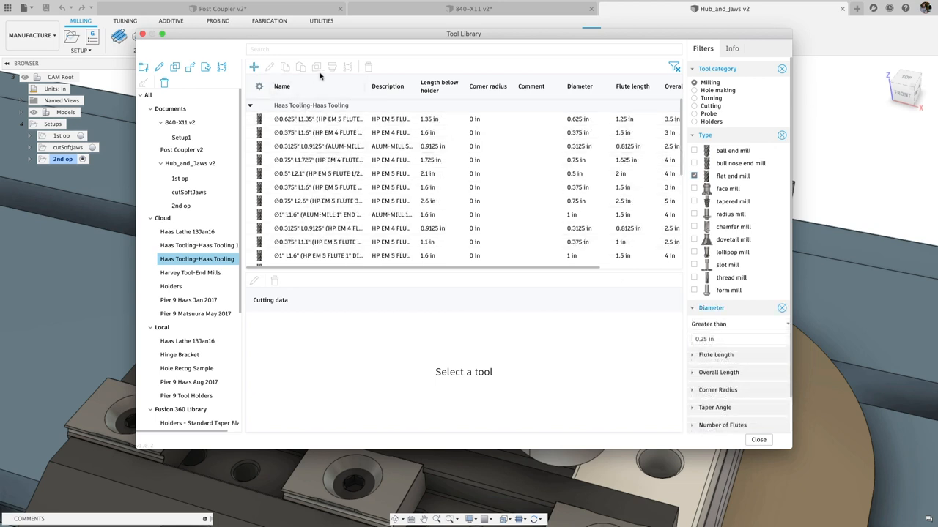
pyautogui.moveTo(346, 76)
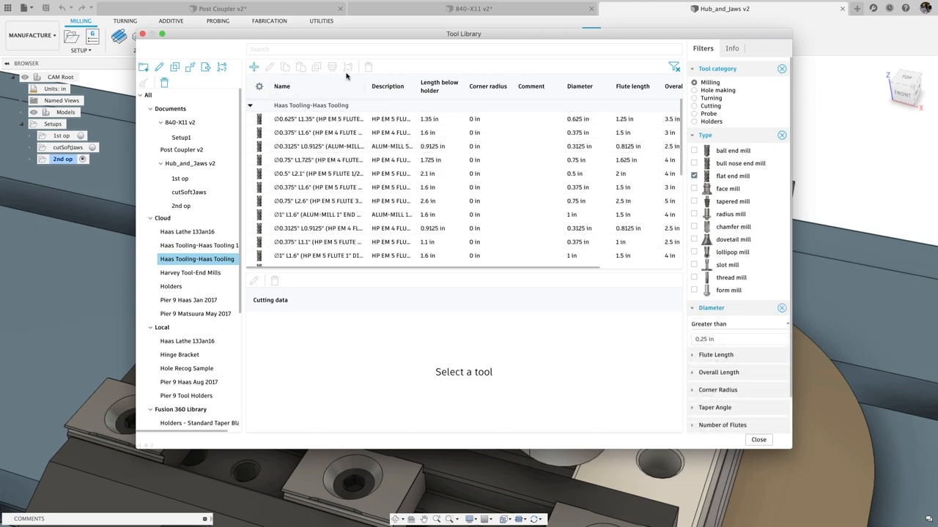
# Copy the CAT40 1/2-2.50" Endmill Holder onto the five 0.5" Haas end mills
pyautogui.rightClick(318, 159)
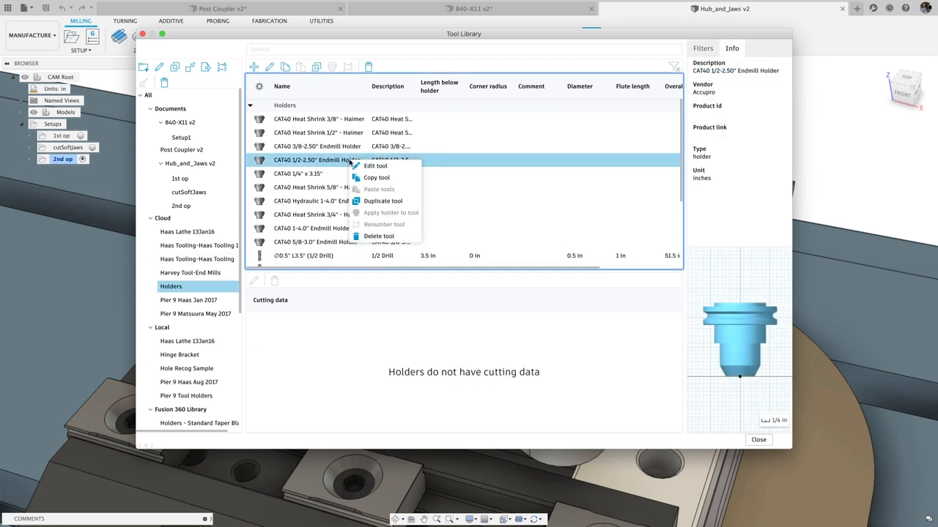
pyautogui.click(197, 259)
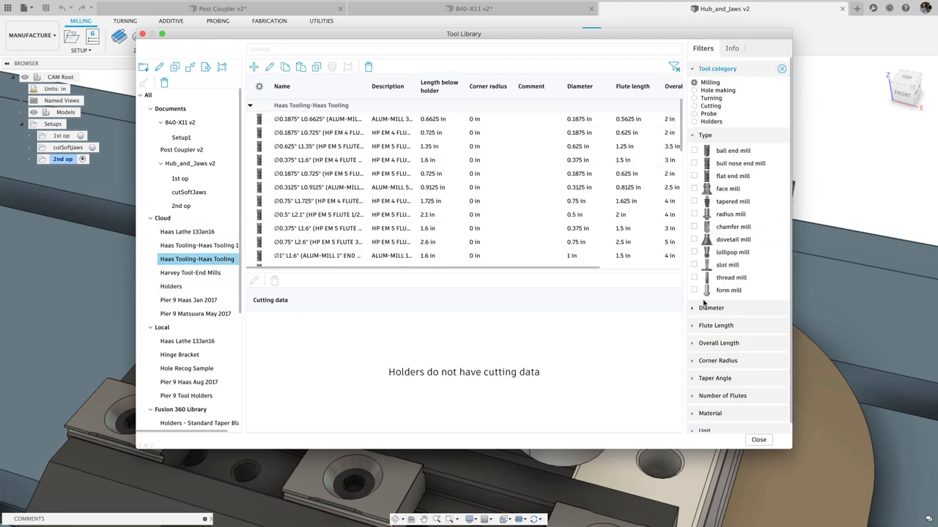
pyautogui.click(710, 308)
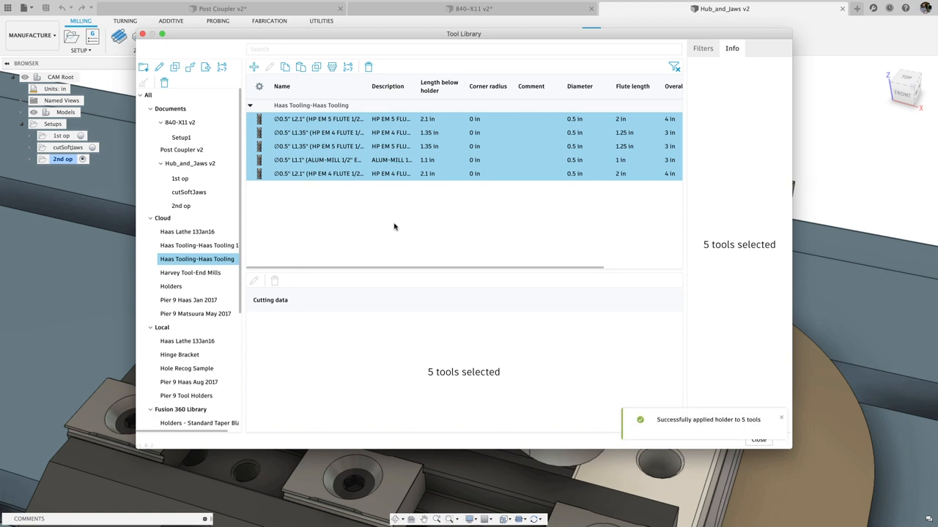
pyautogui.click(317, 160)
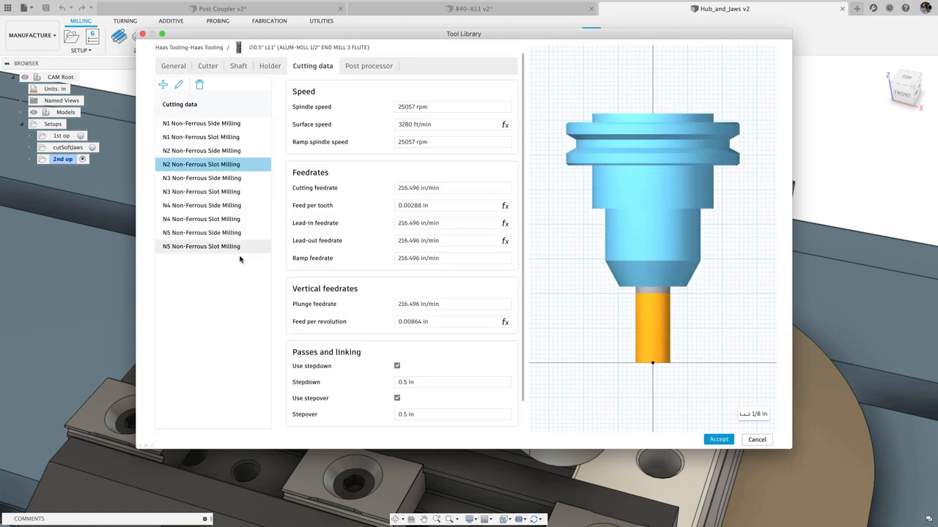
# Add an 'N2 Non-Ferrous Adaptive Clearing' cutting preset with faster feeds and 1 in stepdown
pyautogui.click(163, 84)
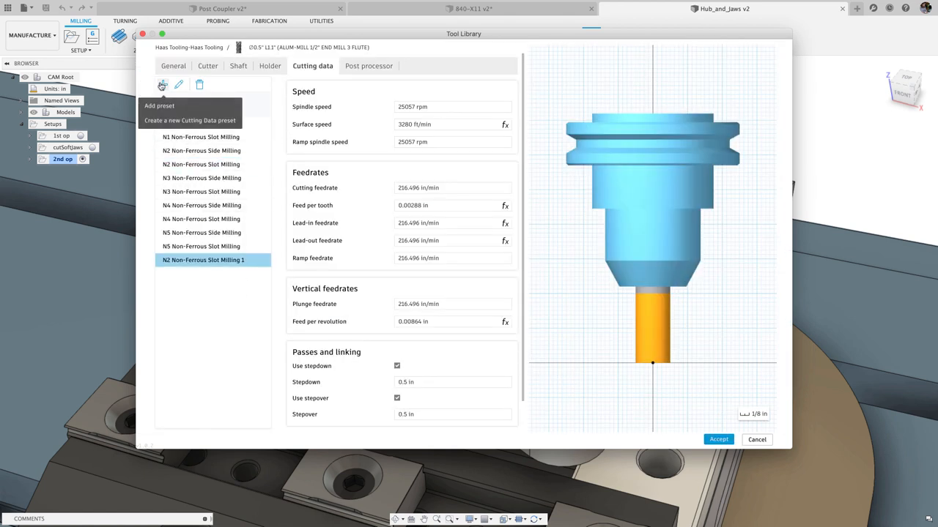
pyautogui.rightClick(202, 260)
pyautogui.write('1')
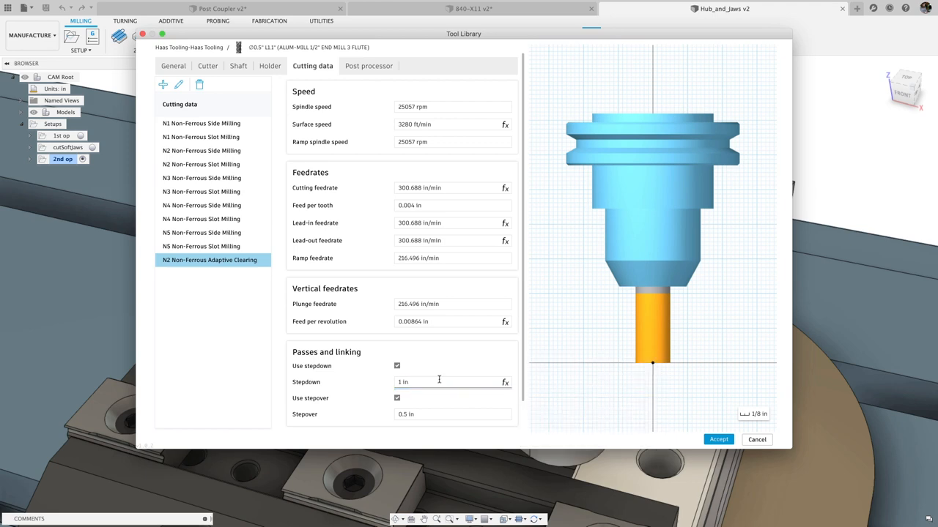
pyautogui.click(718, 439)
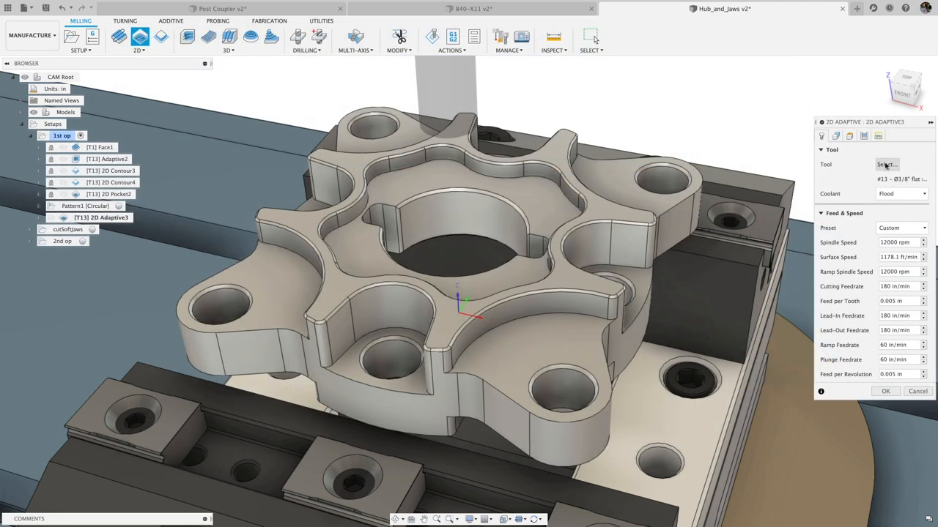
# Give 2D Adaptive3 the Ø1/2" flat end mill and N2 Non-Ferrous Adaptive Clearing preset
pyautogui.click(887, 164)
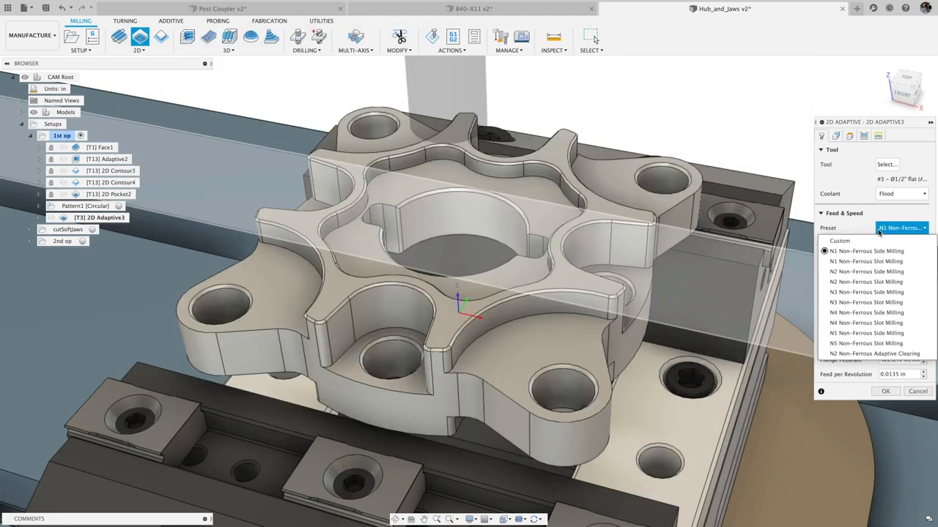
pyautogui.click(836, 135)
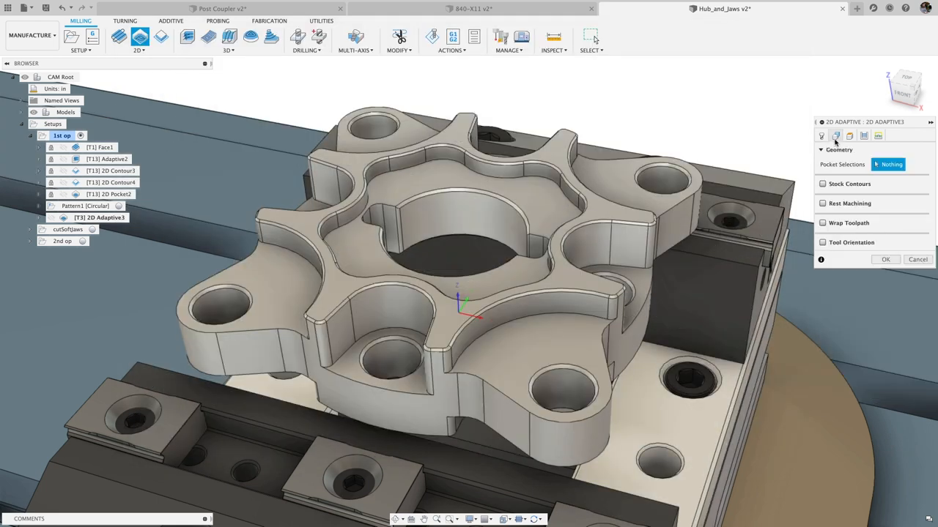
pyautogui.click(462, 219)
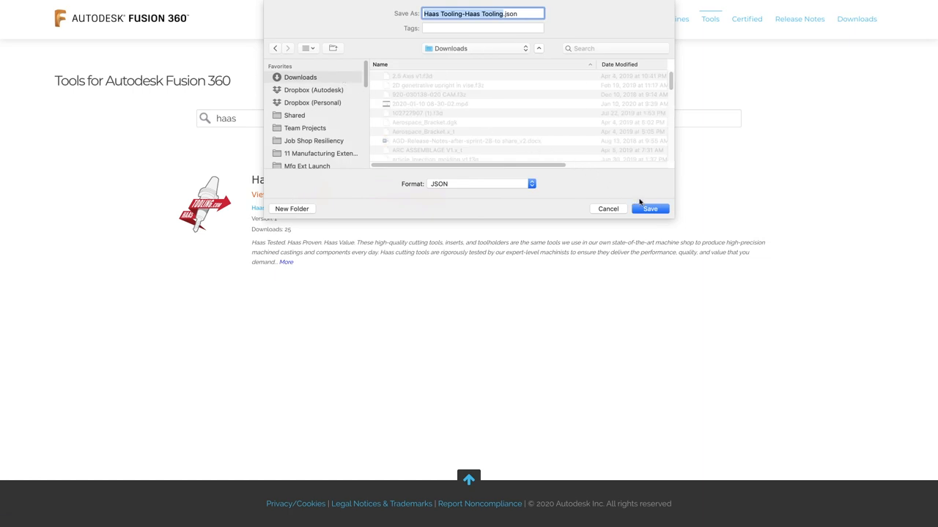
# Save the Haas Tooling library JSON file into Downloads
pyautogui.click(649, 208)
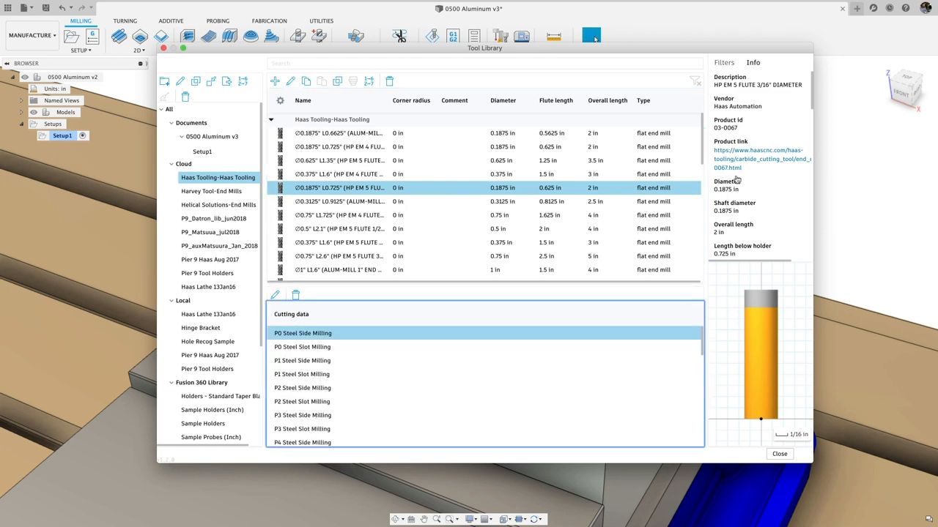
# Follow the product link to Haas part 03-0067's webpage and scroll through its specs
pyautogui.click(760, 155)
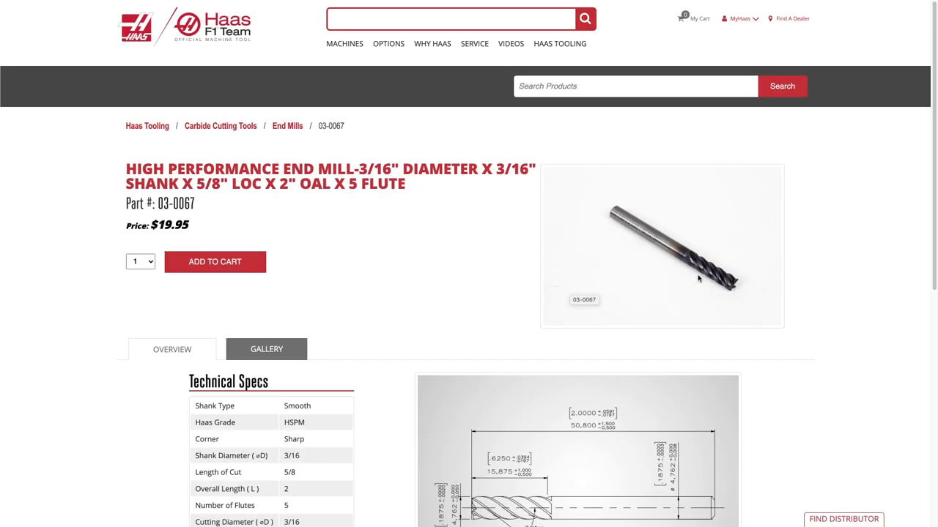
pyautogui.scroll(-3)
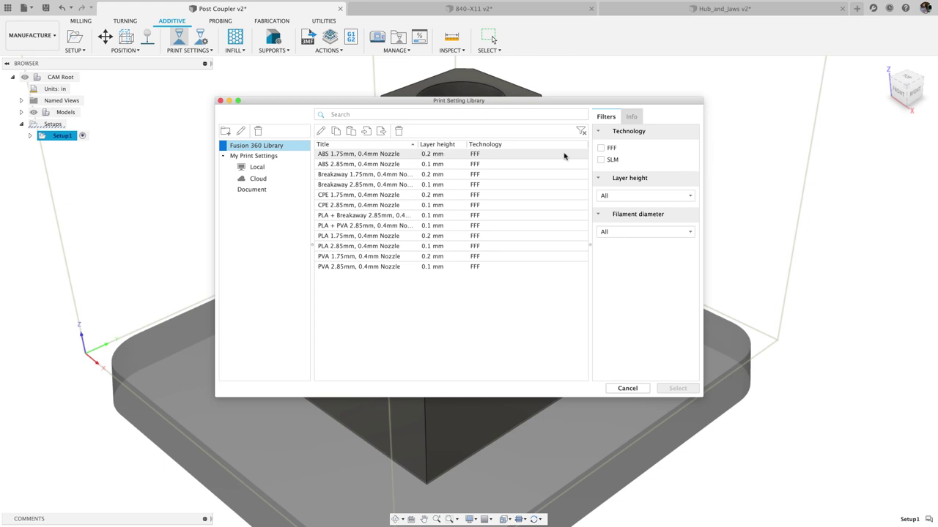
# Filter print settings to FFF, 0.1 mm layer height and 2.85 mm filament diameter
pyautogui.click(601, 147)
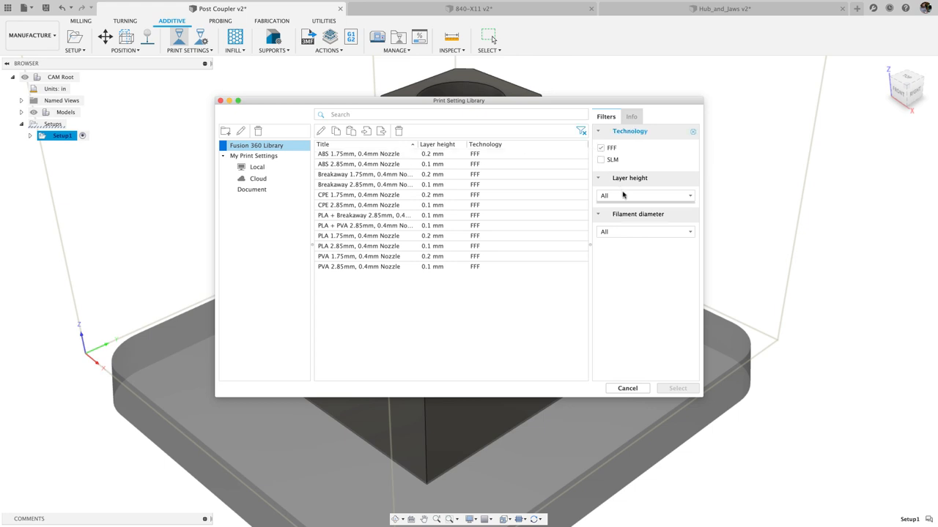
pyautogui.click(645, 196)
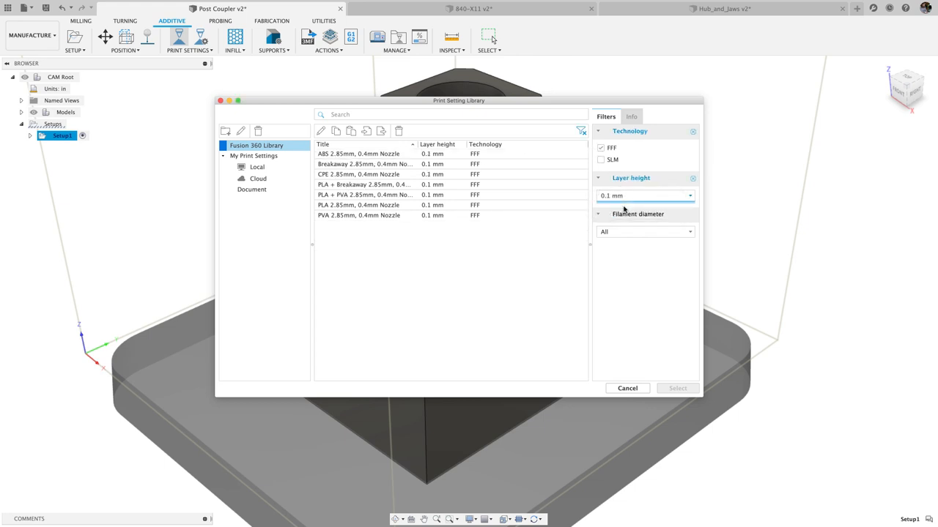
pyautogui.click(645, 231)
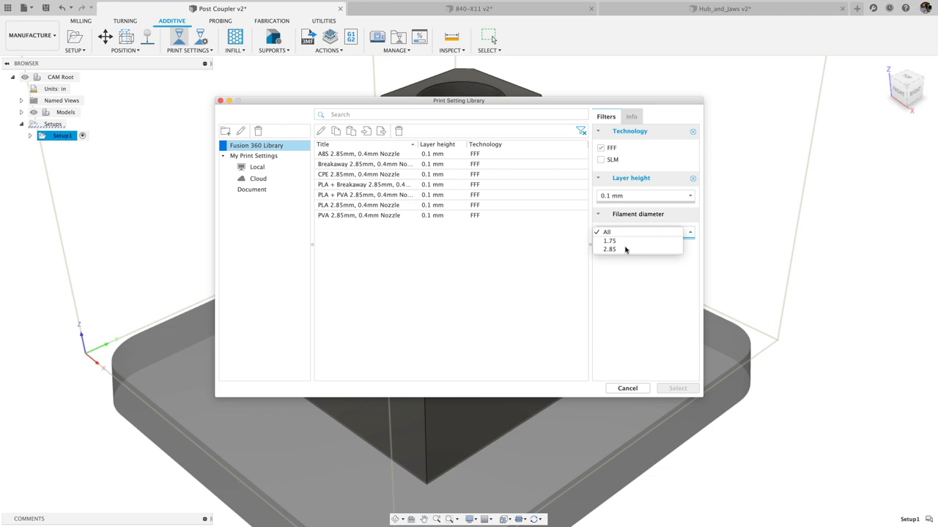
pyautogui.click(609, 249)
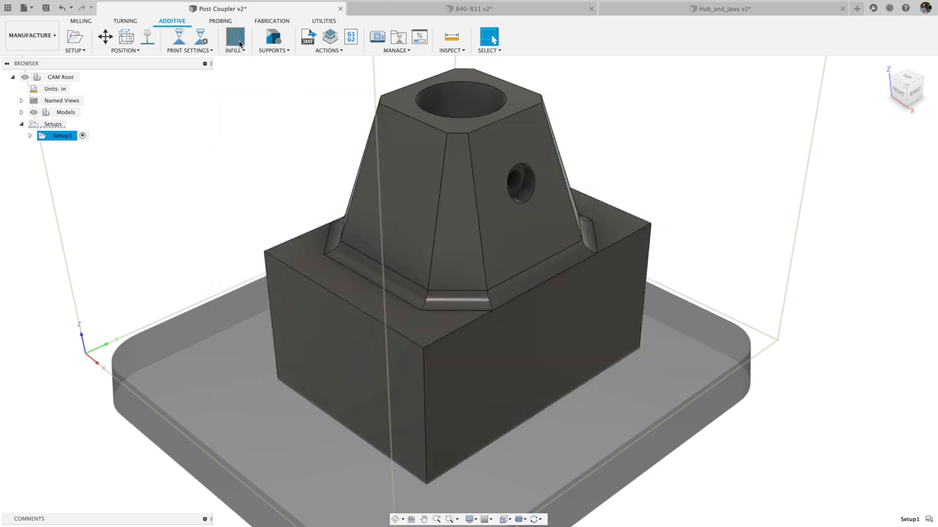
# Set the infill pattern to Gyroid for the PLA print
pyautogui.click(233, 36)
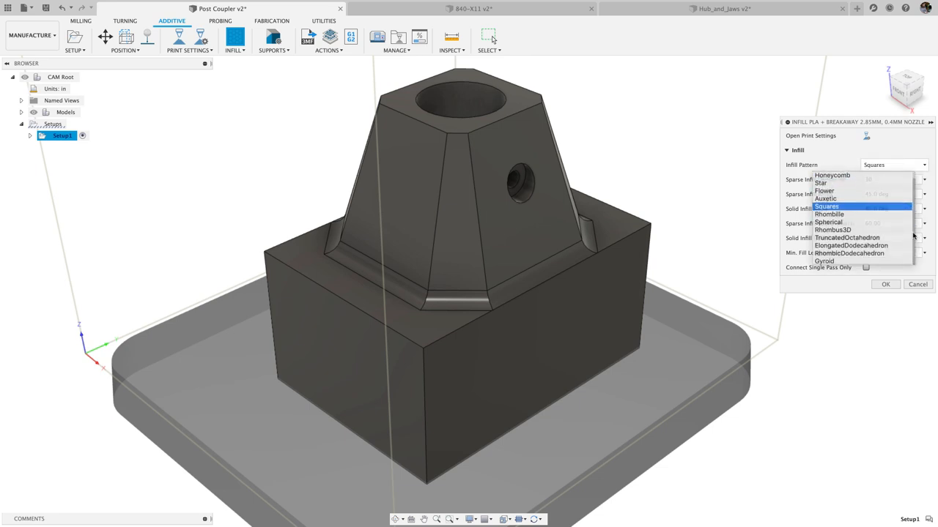
pyautogui.click(824, 261)
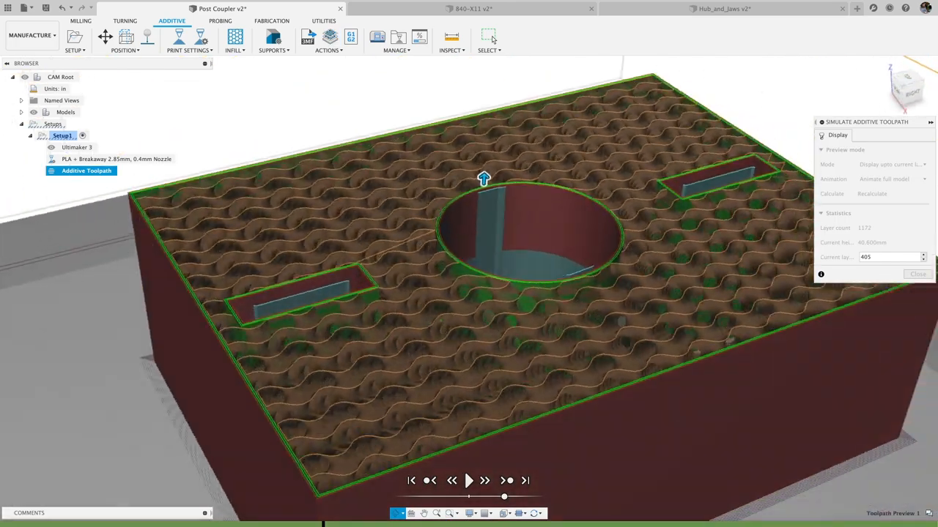
# In 840-X11, add Profile Roughing with Even Depths of Cut and 0.075 in maximum depth
pyautogui.click(473, 9)
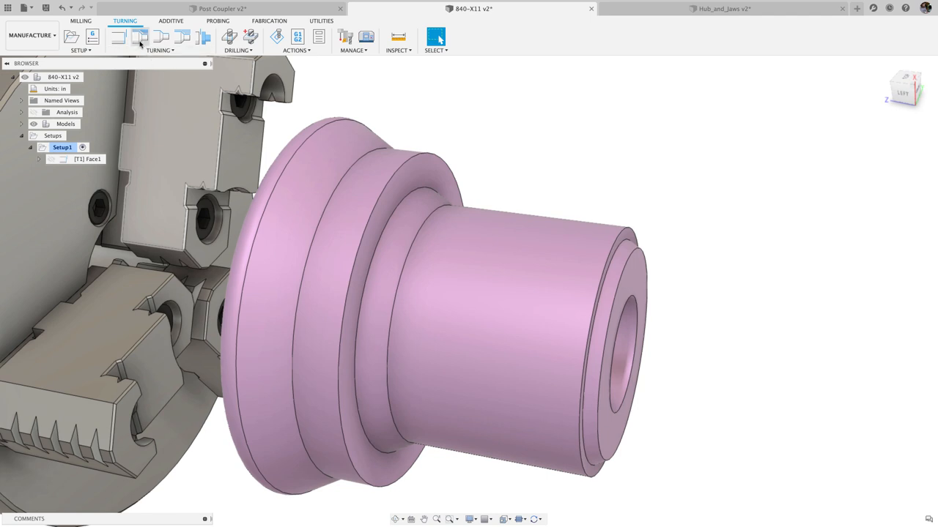
pyautogui.click(139, 36)
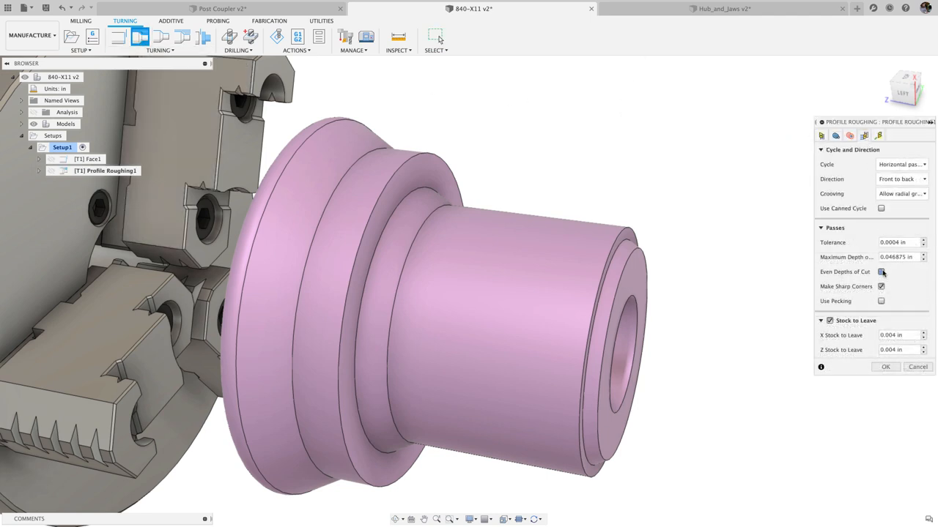
pyautogui.click(898, 257)
pyautogui.write('0.075')
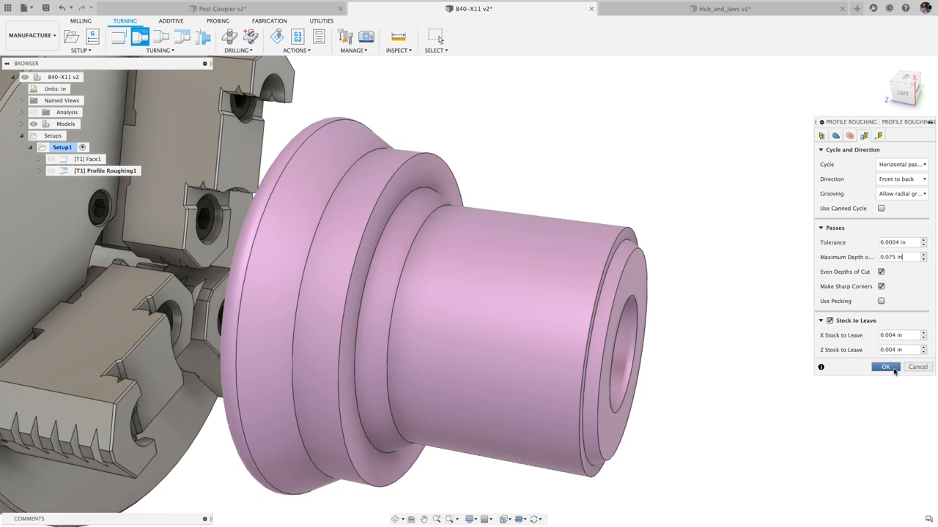
pyautogui.click(885, 367)
pyautogui.write('[T1] EVEN DOC')
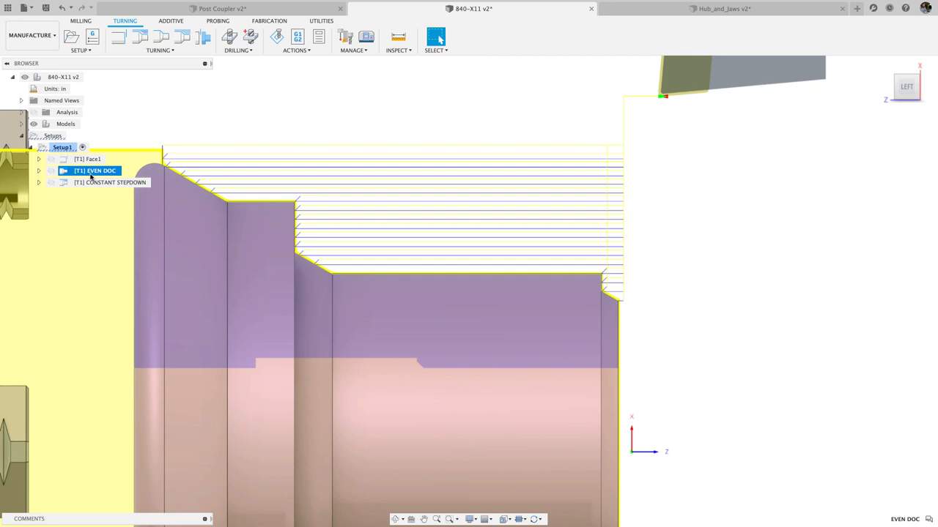
# Select the EVEN DOC operation to display its roughing toolpath
pyautogui.click(110, 183)
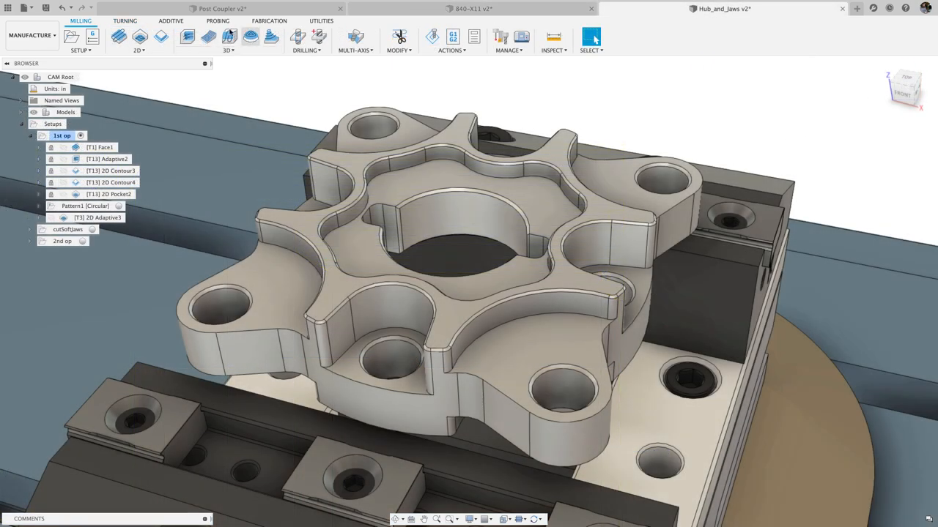
# Start a Probe WCS operation from the Probing tab and open its Geometry settings
pyautogui.click(218, 20)
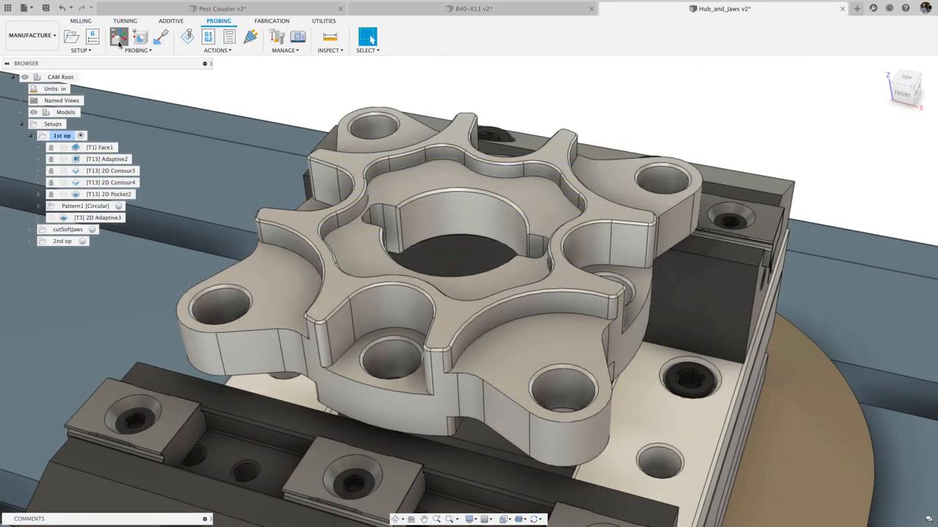
pyautogui.click(119, 37)
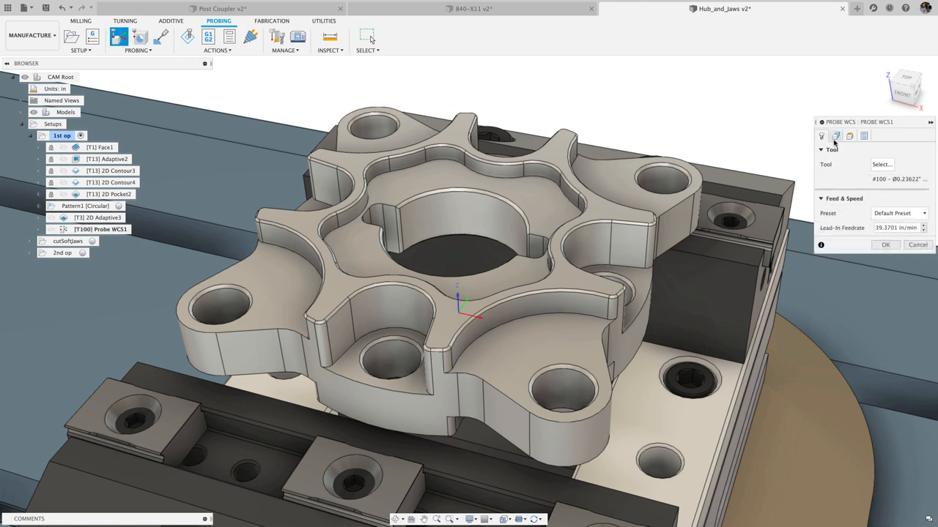
pyautogui.click(835, 135)
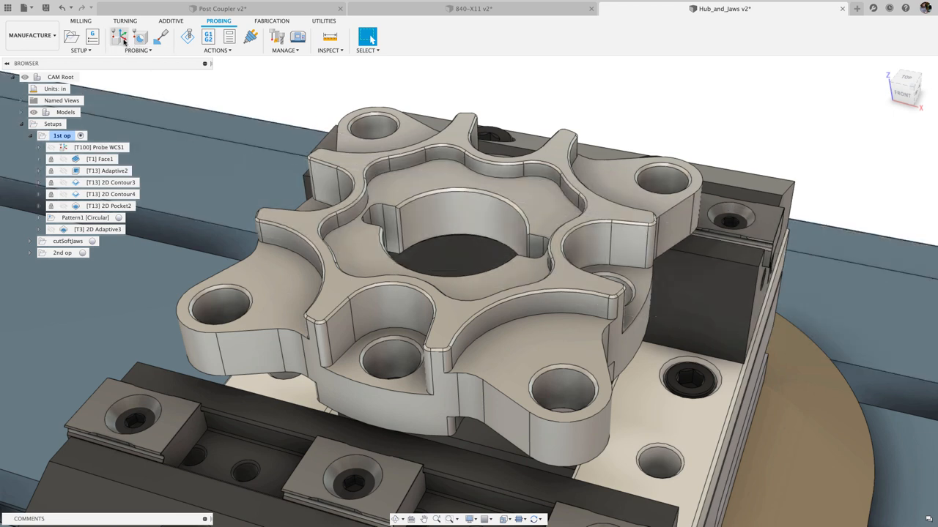
# Create Probe WCS2 that probes a hub side face at an angle, entering 0.75
pyautogui.click(119, 36)
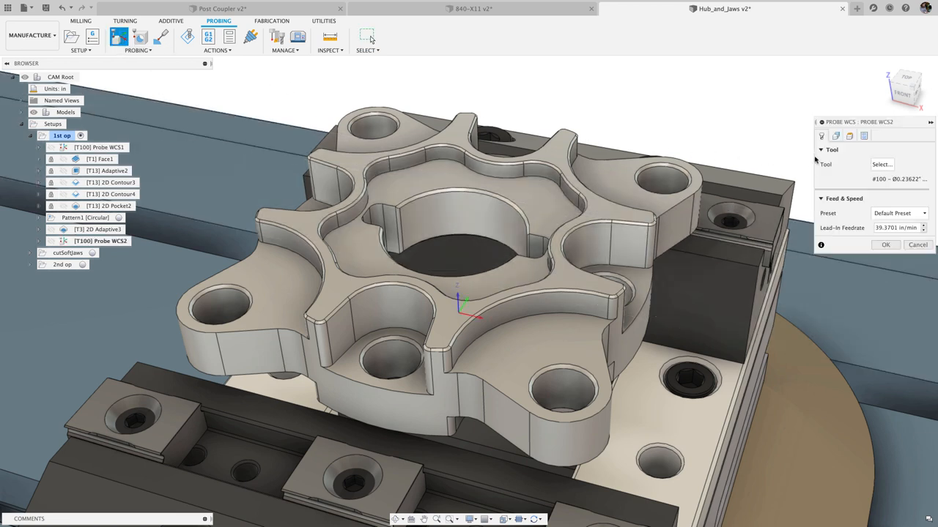
pyautogui.click(834, 136)
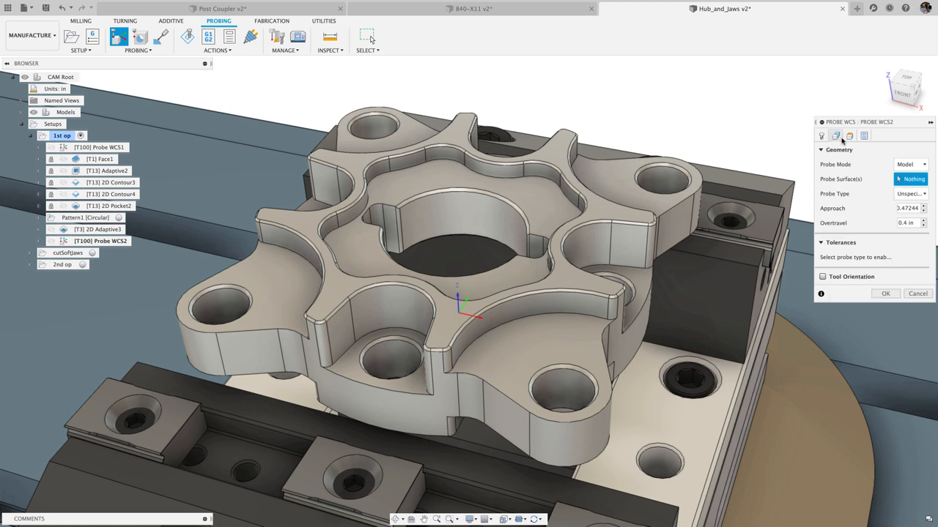
pyautogui.moveTo(676, 222)
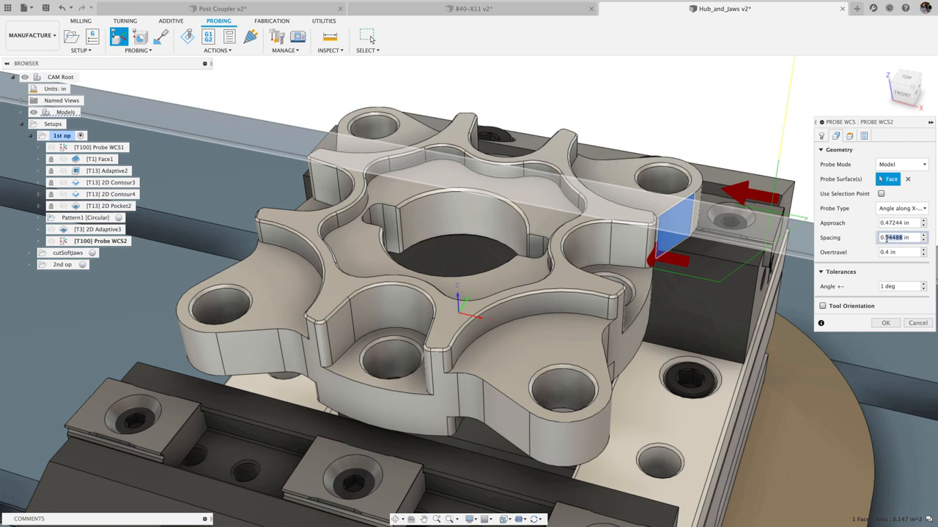
pyautogui.write('0.75')
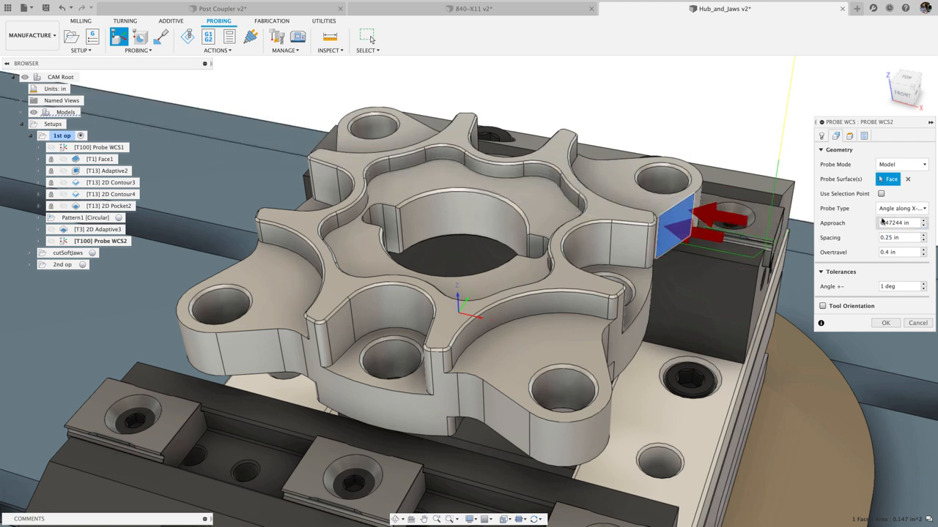
pyautogui.click(864, 135)
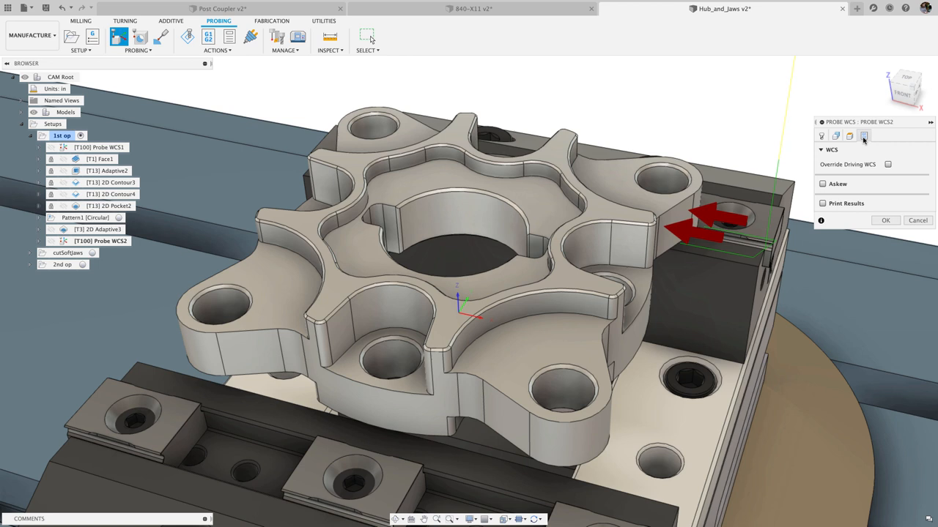
pyautogui.moveTo(850, 164)
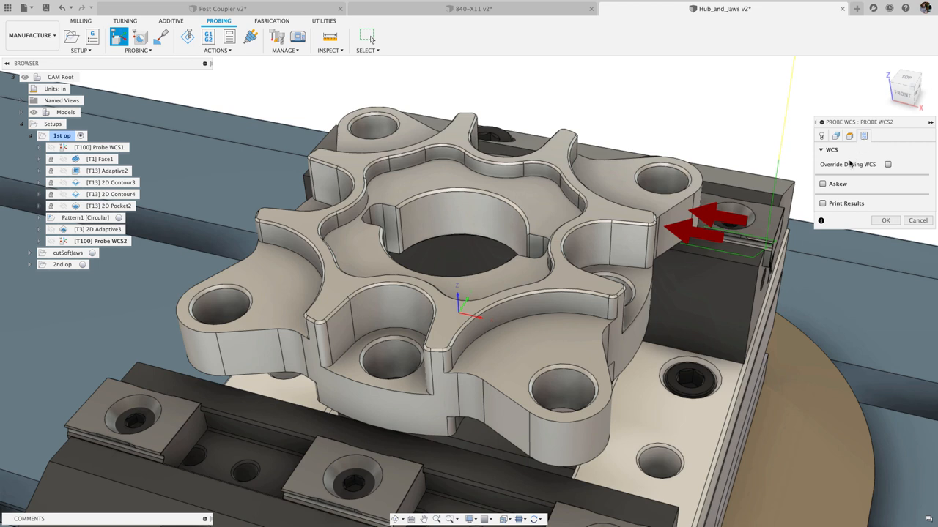
pyautogui.click(829, 184)
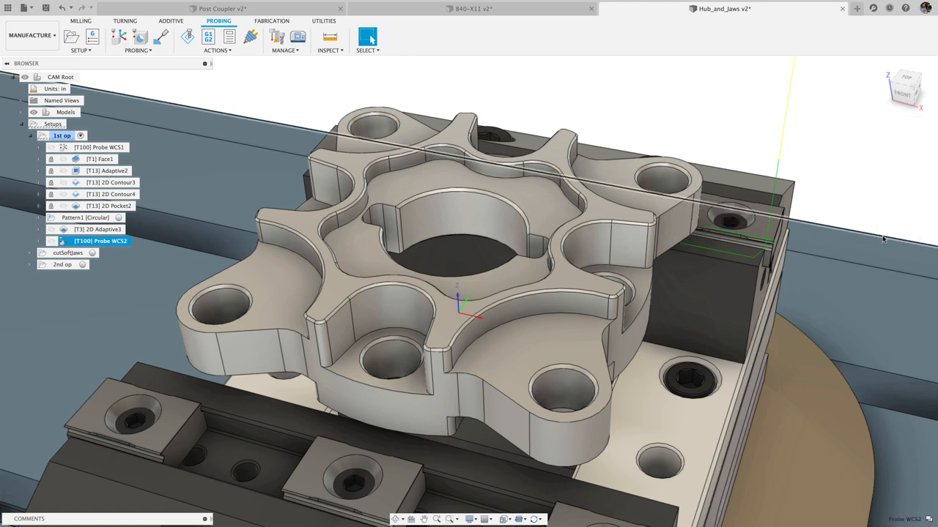
pyautogui.click(101, 241)
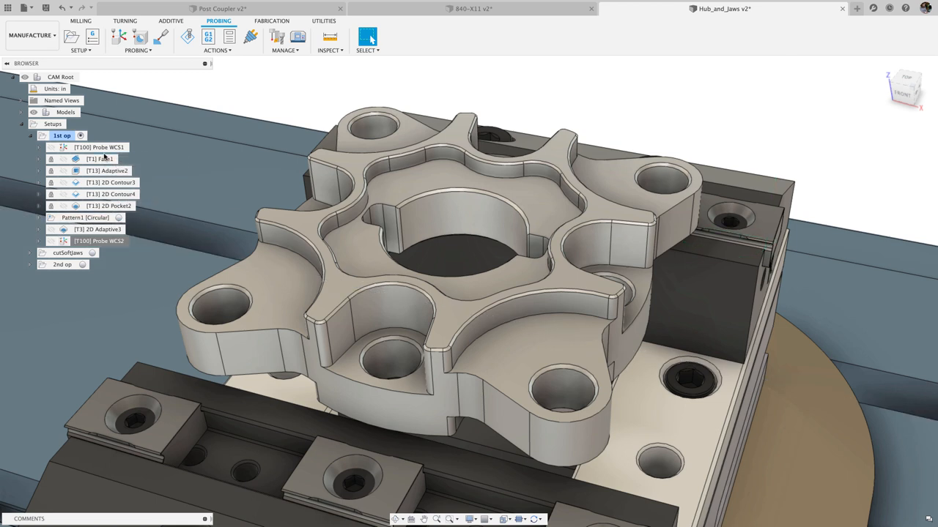
# Filter Preferences preview features to Manufacture, then start entering the Ref 005 Hex Height value
pyautogui.click(924, 8)
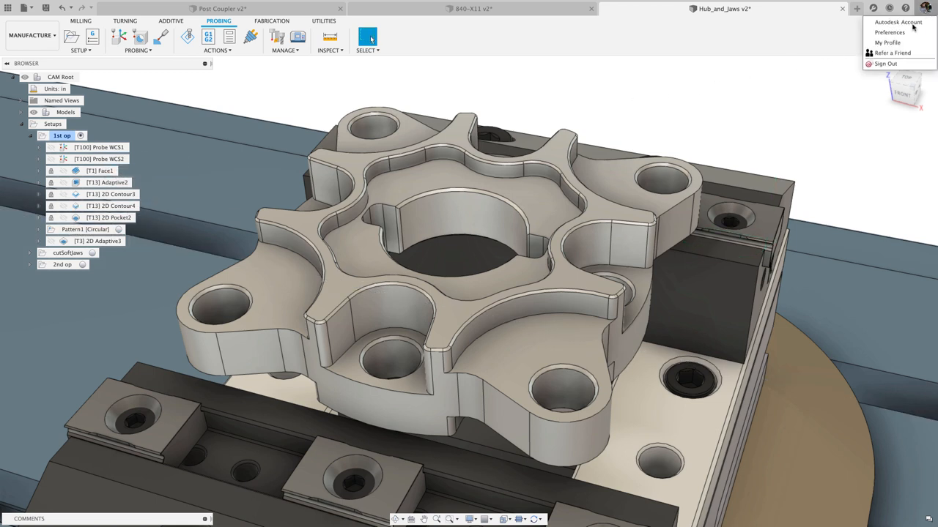
pyautogui.click(888, 33)
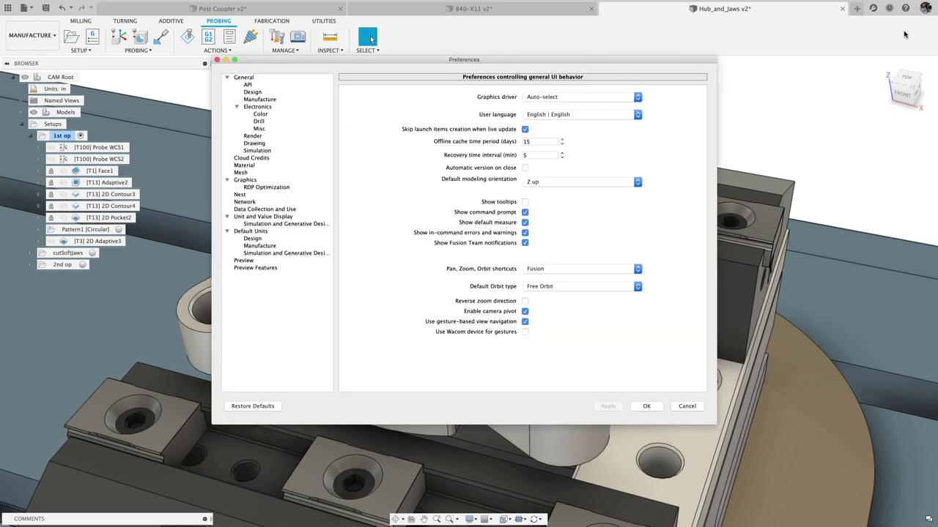
pyautogui.click(254, 267)
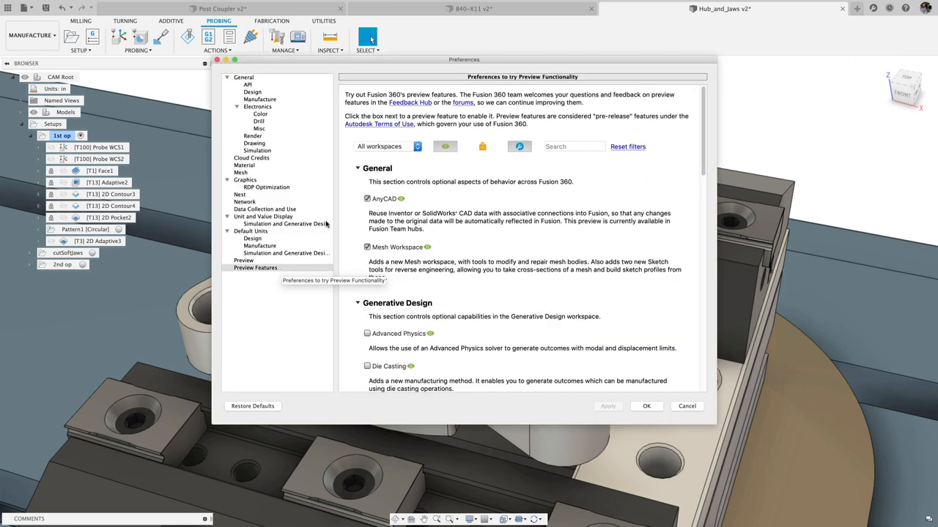
pyautogui.click(388, 146)
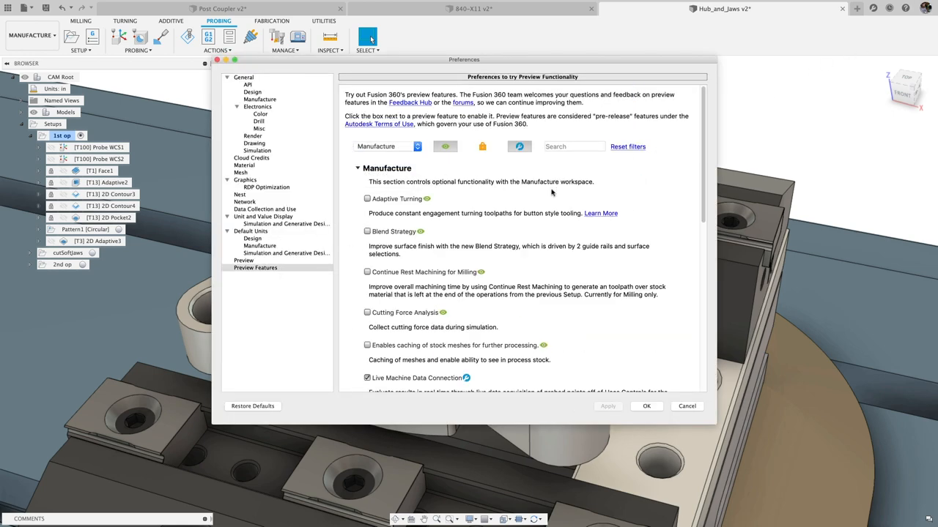
pyautogui.scroll(-3)
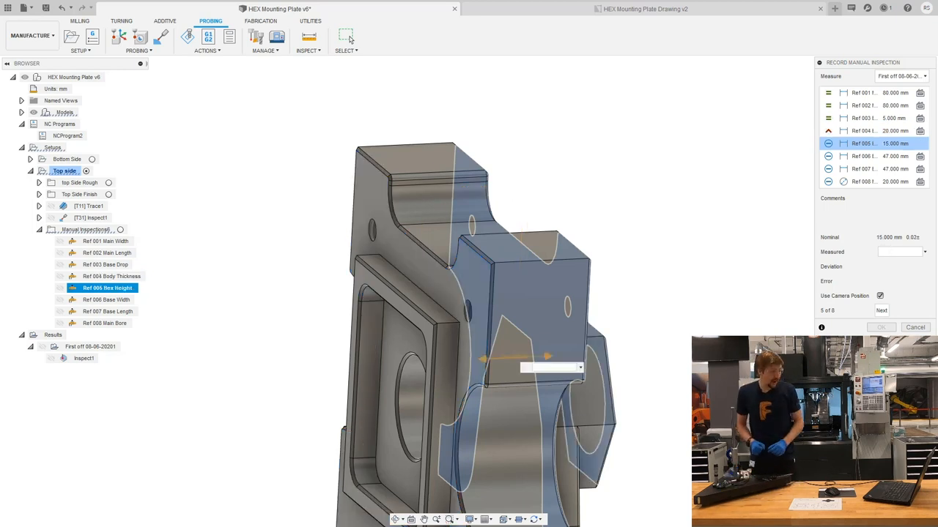
pyautogui.click(899, 251)
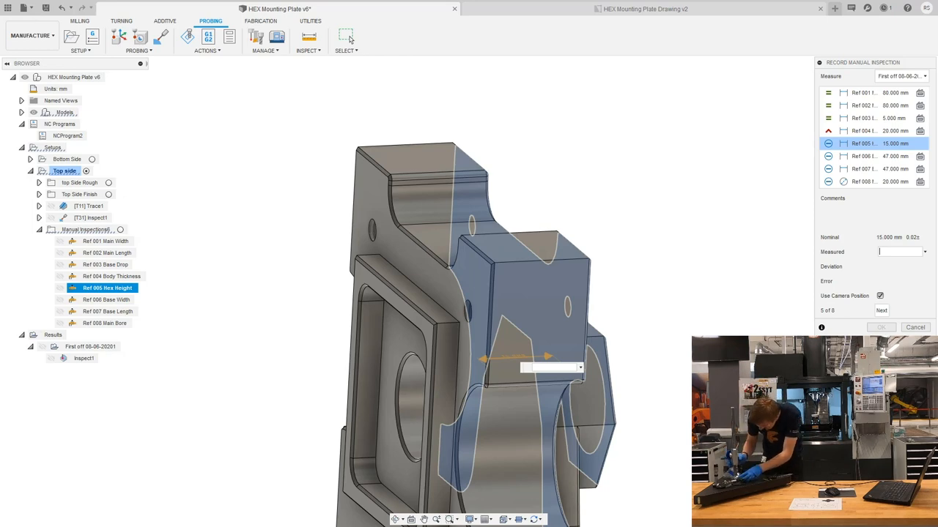